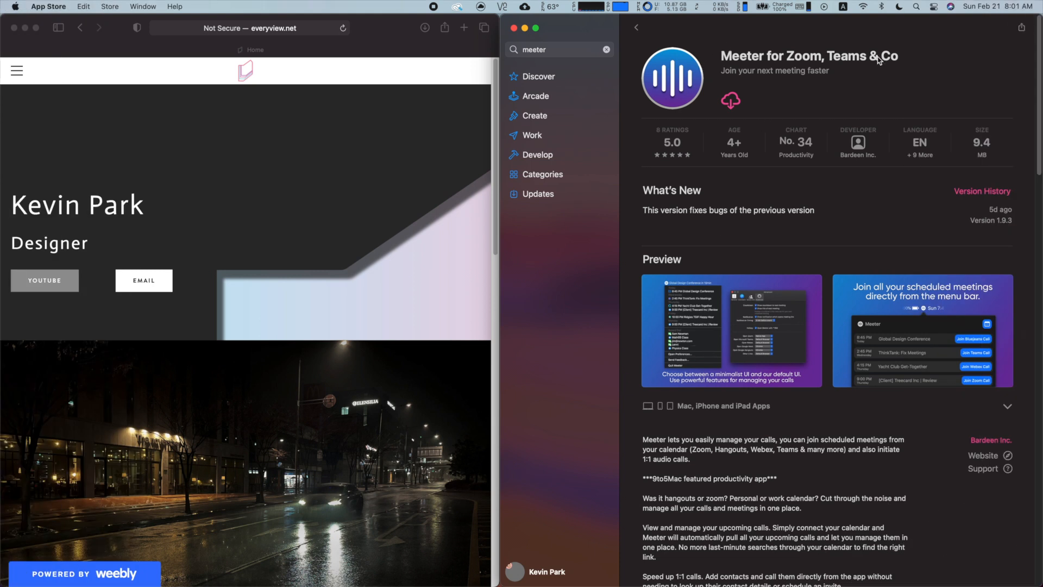
mouse_move(834, 230)
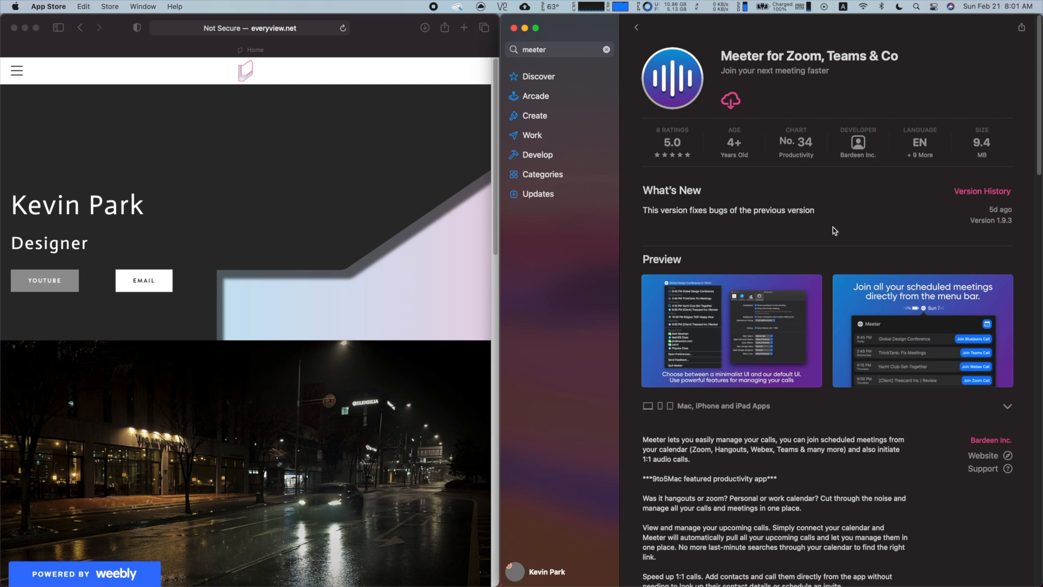
- Open the saved zoom.us meeting link from the TextEdit document in Safari
scroll(down, 3)
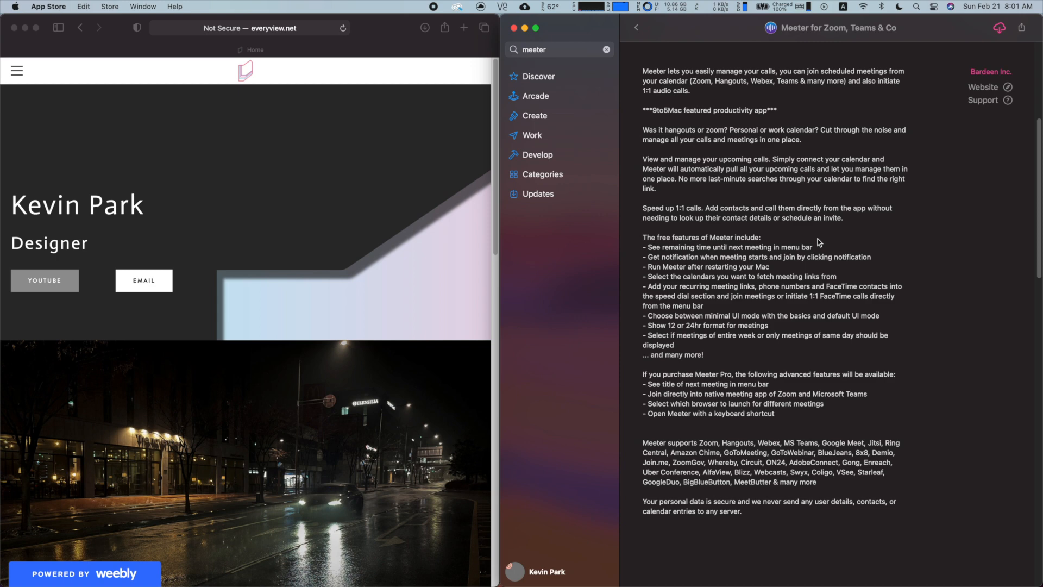
mouse_move(513, 308)
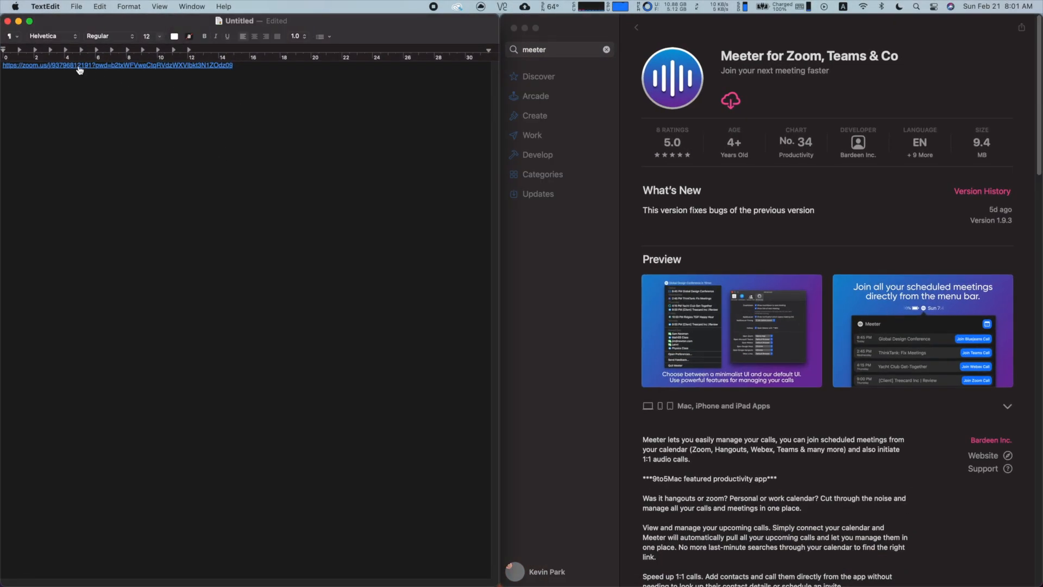
click(76, 65)
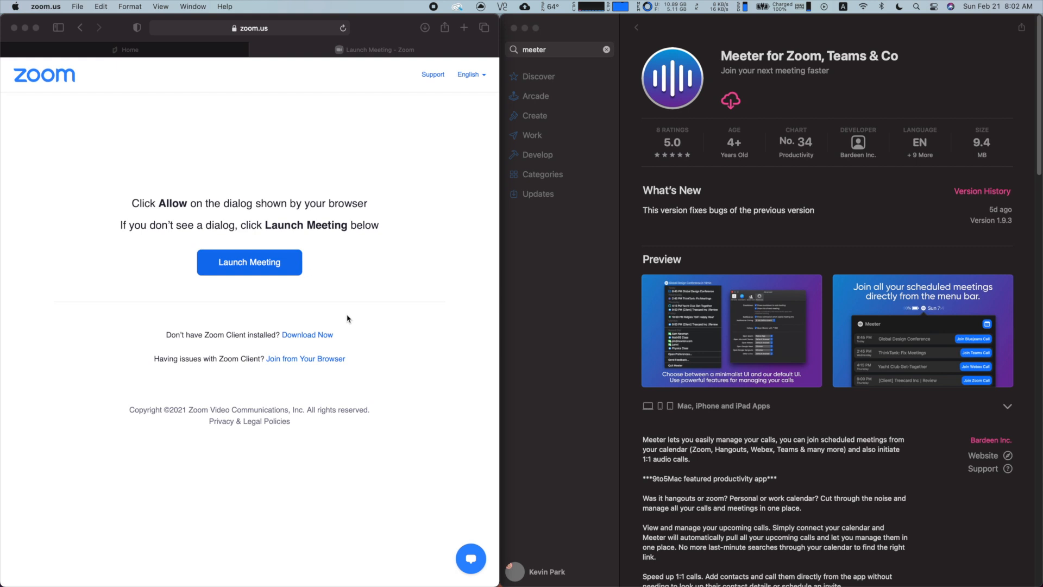
- Return to the App Store window while the Zoom launch page stays in Safari
click(249, 261)
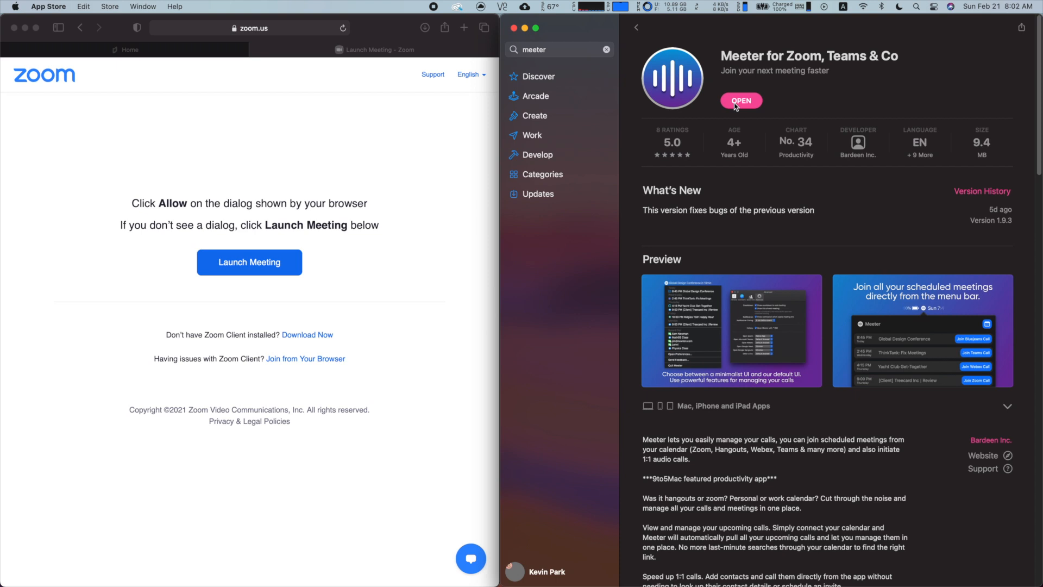
- Launch Meeter from the App Store and show its menu-bar panel with no events in 7 days
click(741, 100)
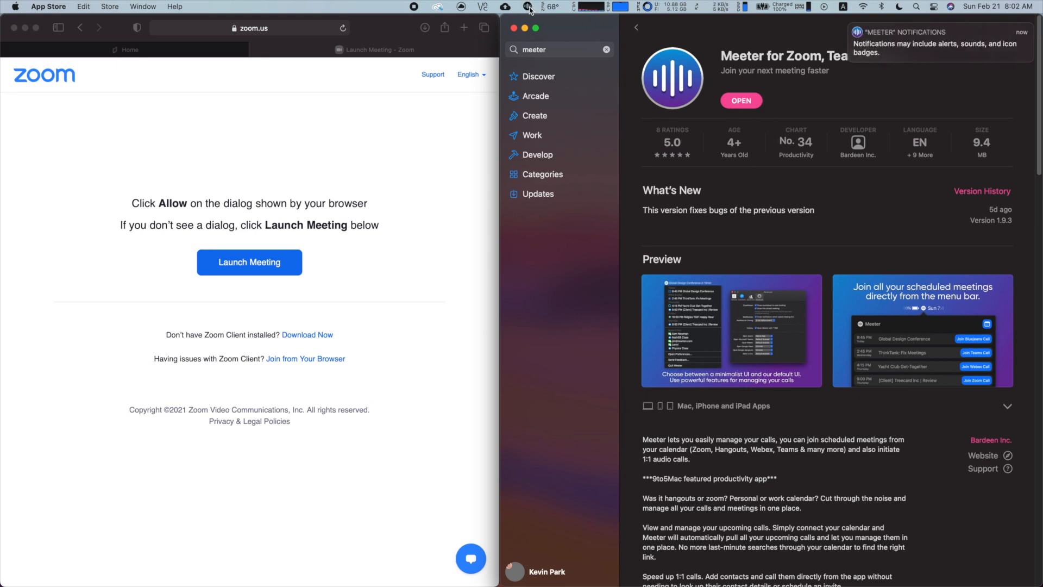
click(528, 7)
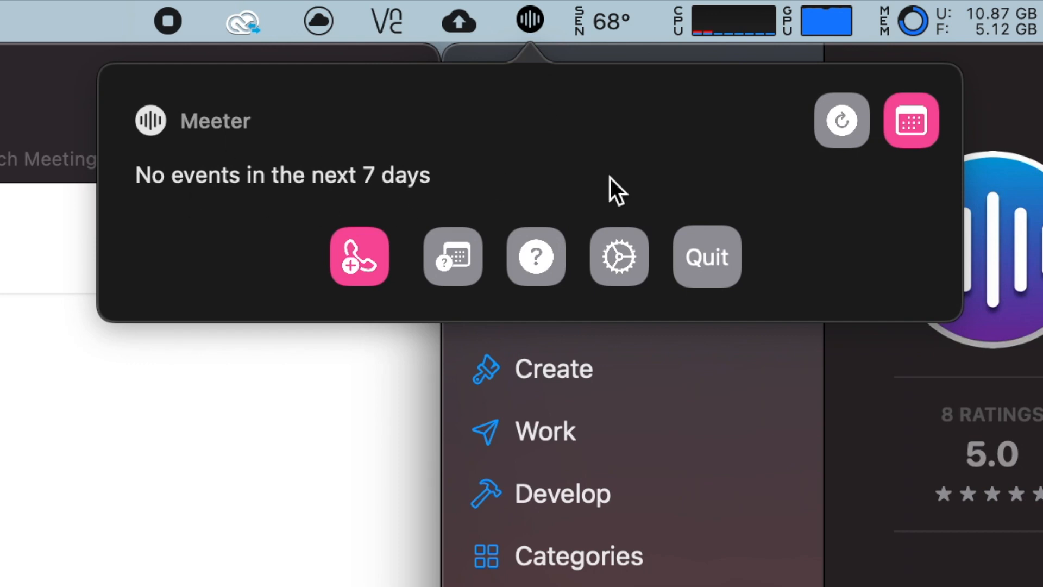
mouse_move(605, 251)
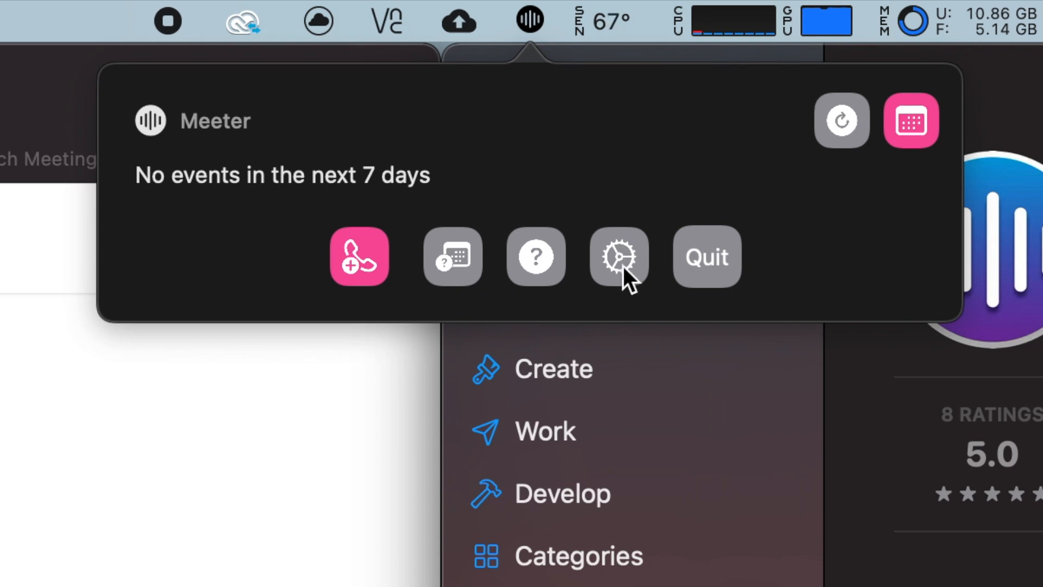
click(618, 256)
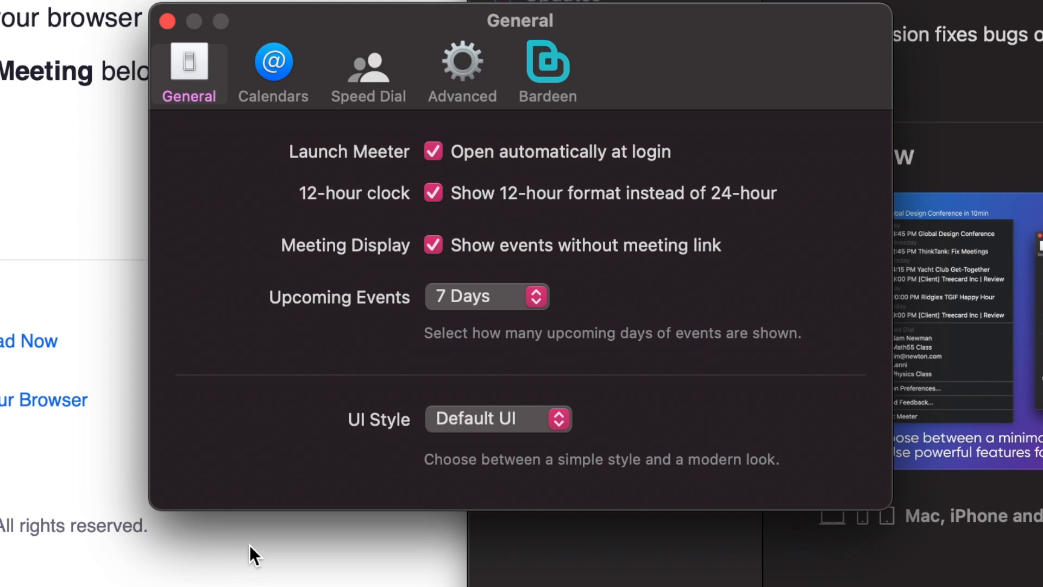
mouse_move(272, 63)
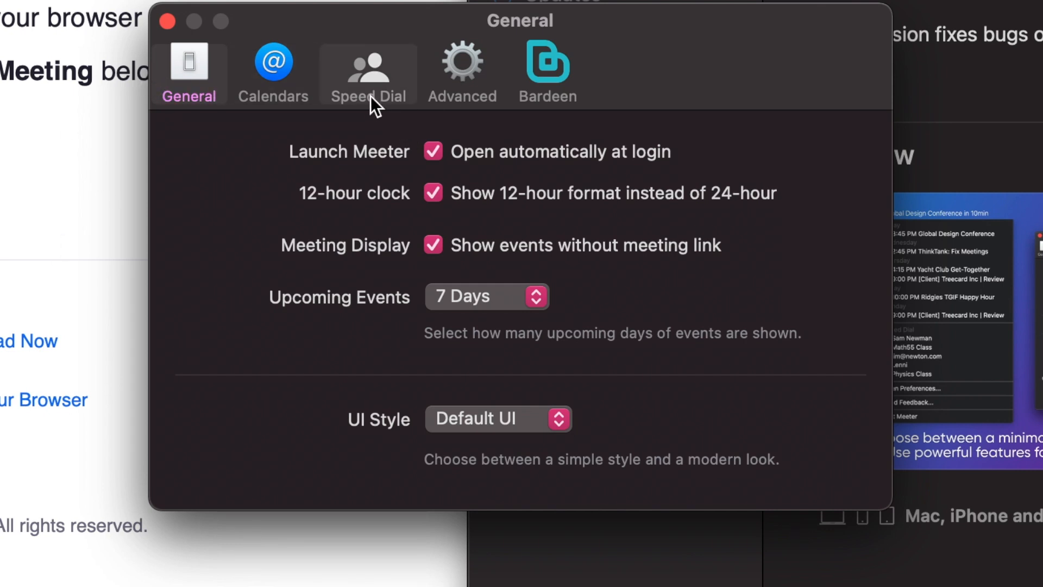
click(368, 63)
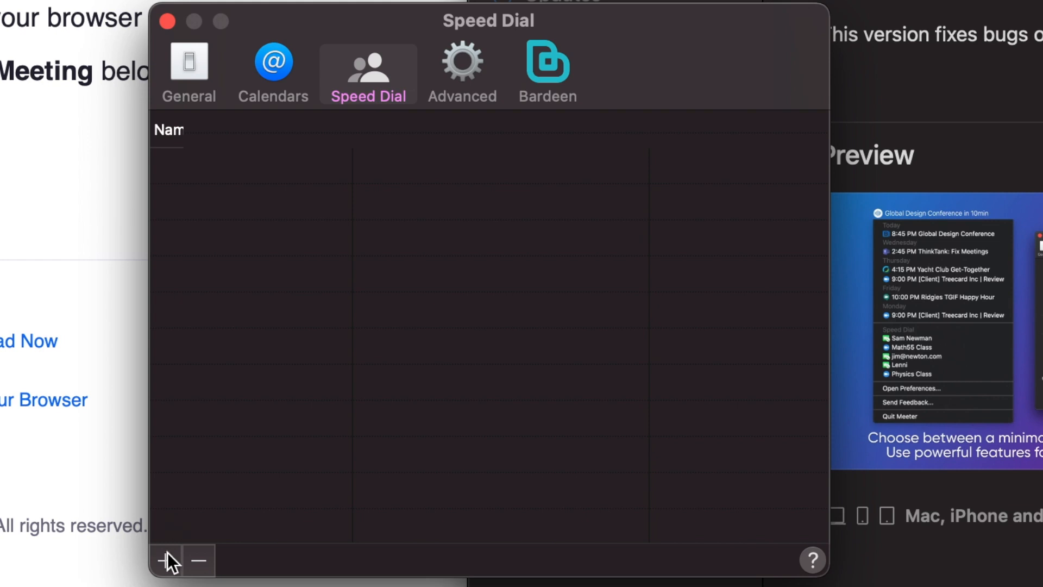
click(166, 560)
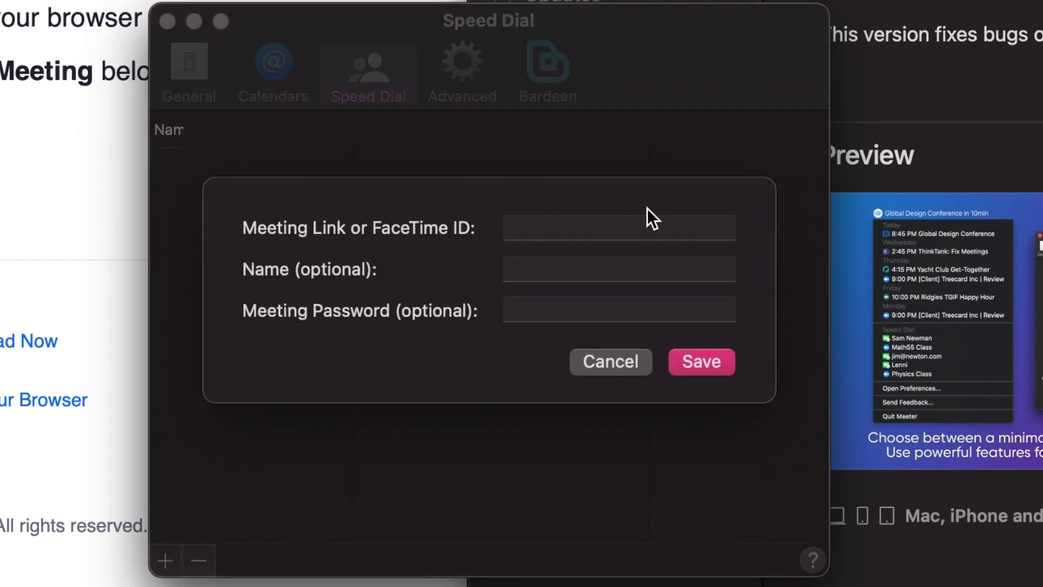
text(https://zoom.us/j/937968121)
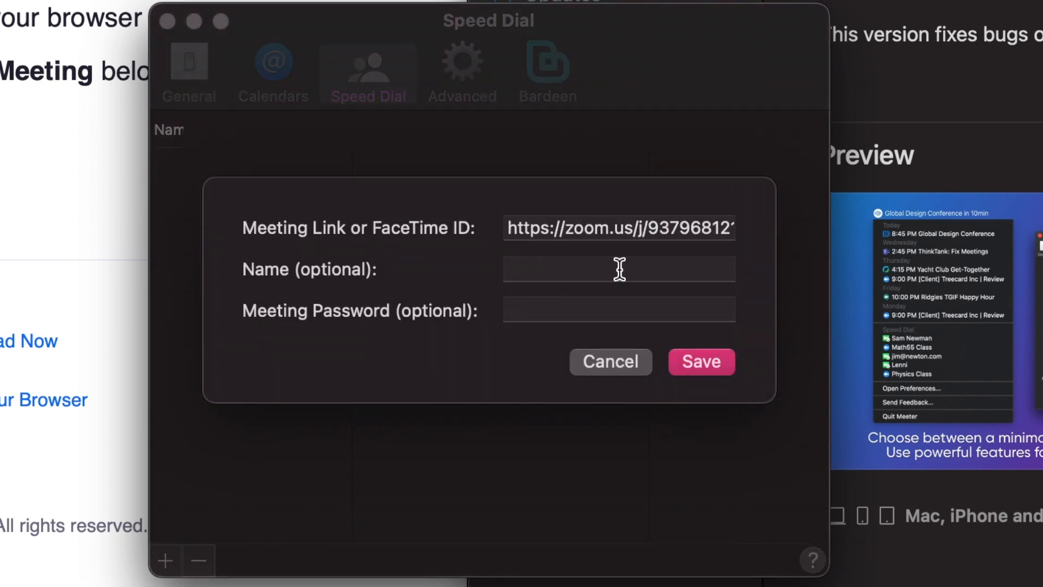
text(Test)
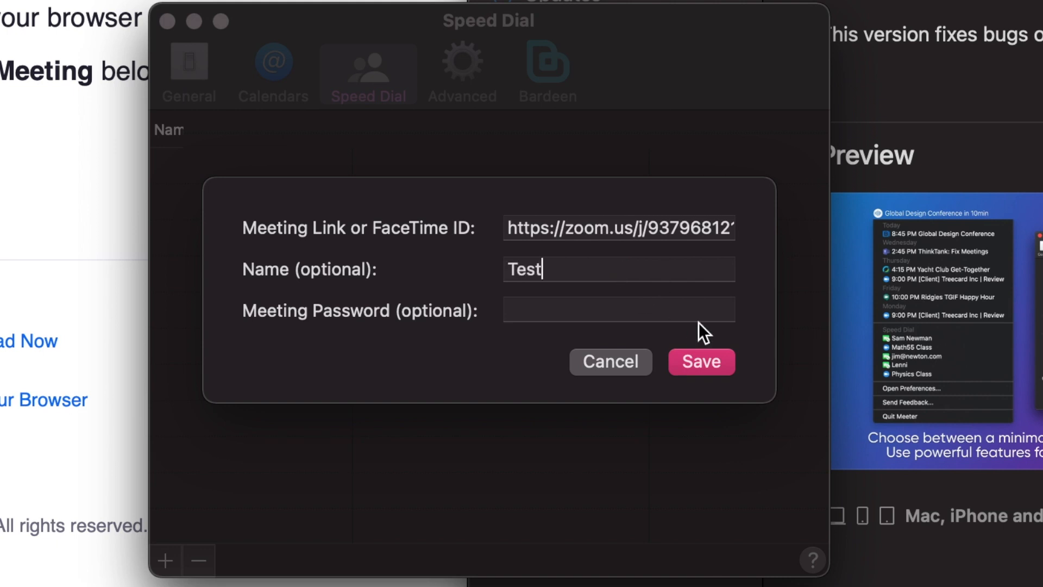
click(617, 309)
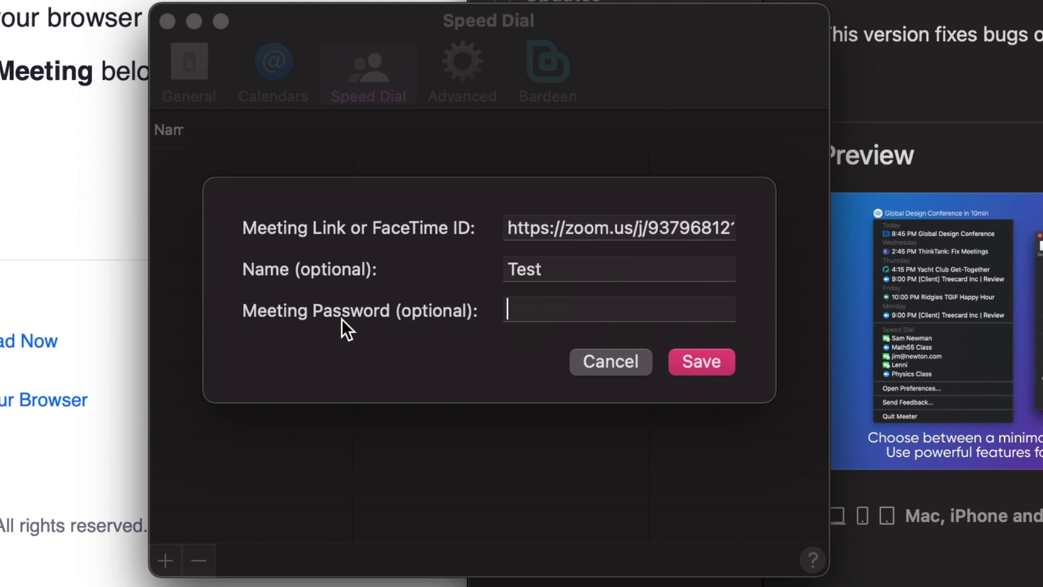
mouse_move(701, 361)
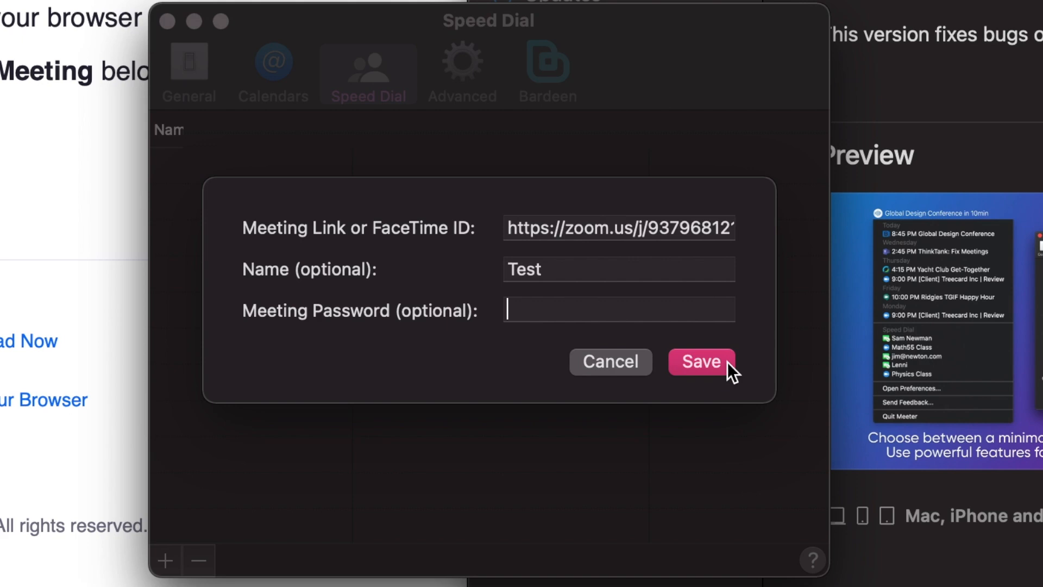
click(701, 360)
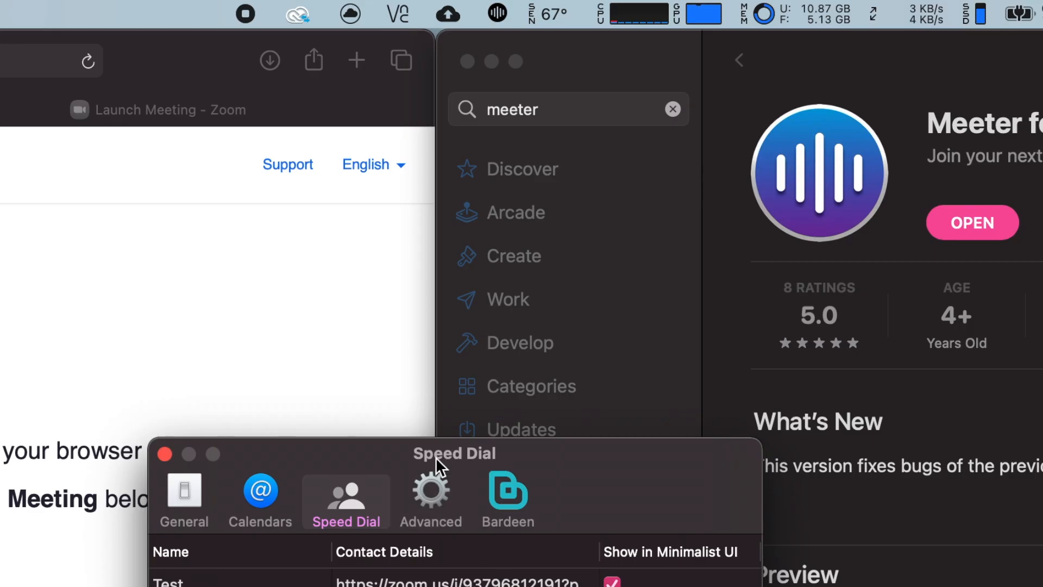
- Check Test in the Quick Call List, then return to the General preferences
click(496, 13)
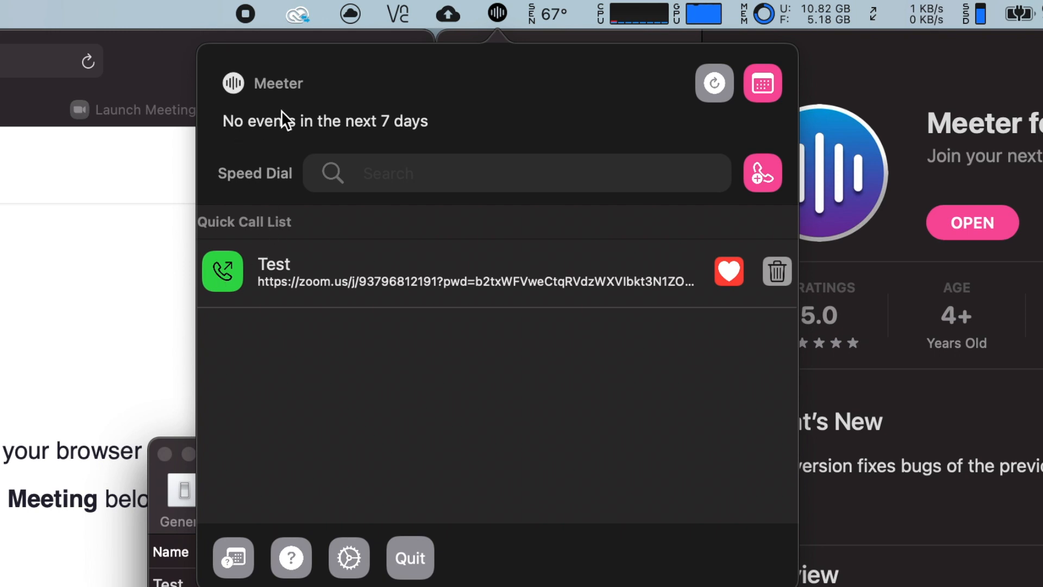
mouse_move(629, 141)
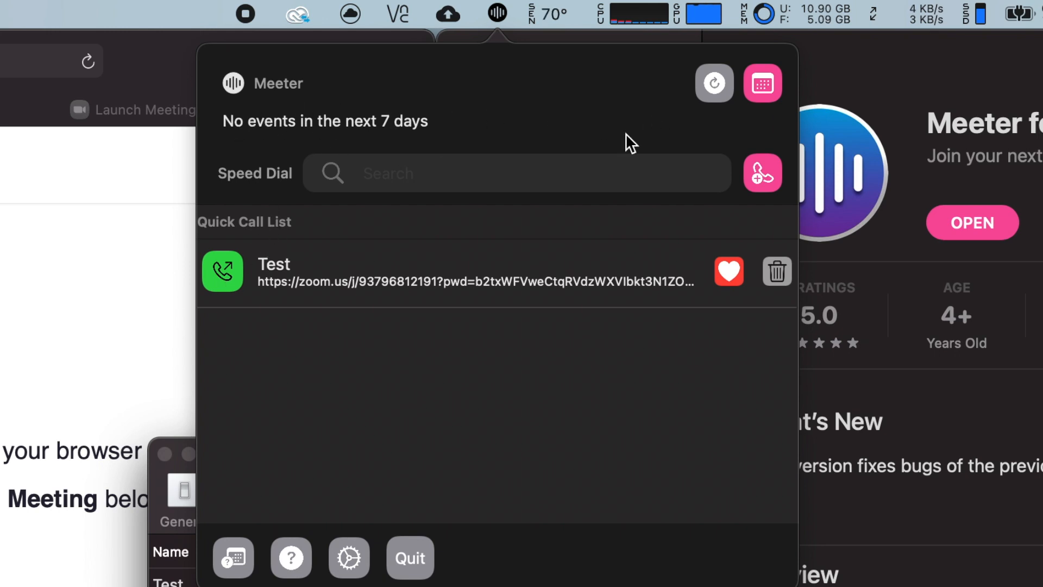
click(349, 558)
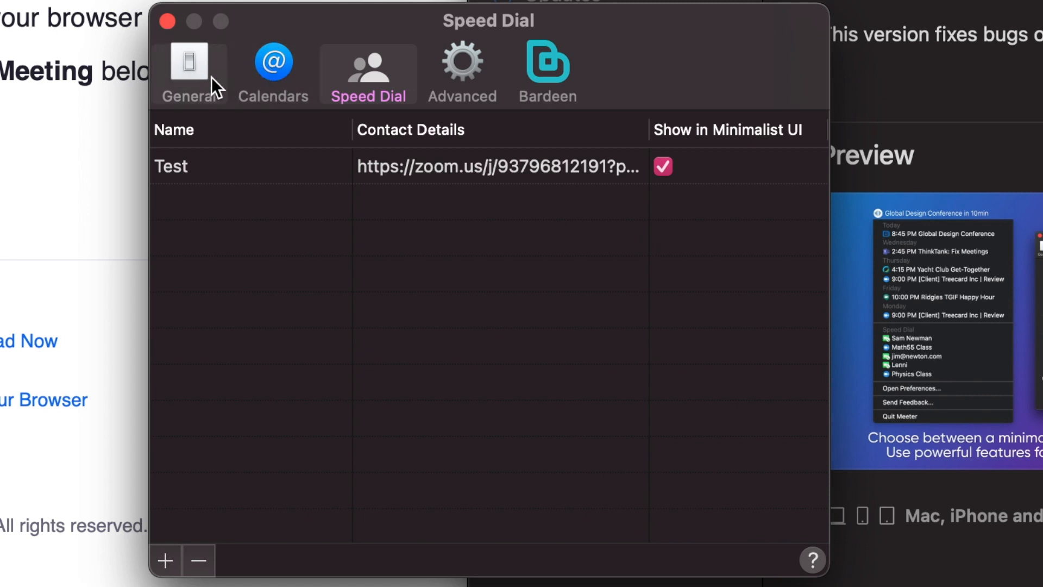
click(189, 72)
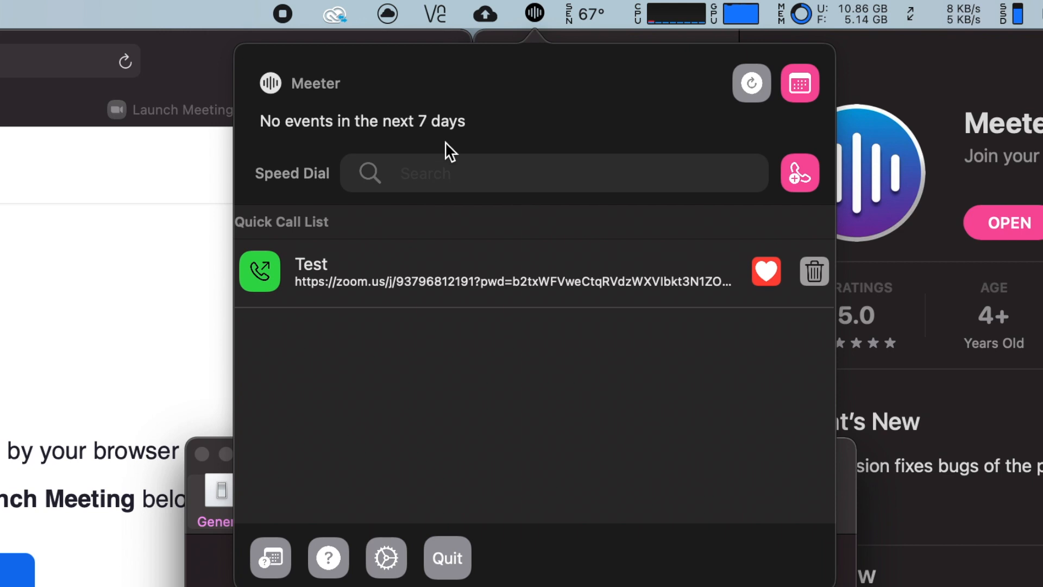
mouse_move(489, 336)
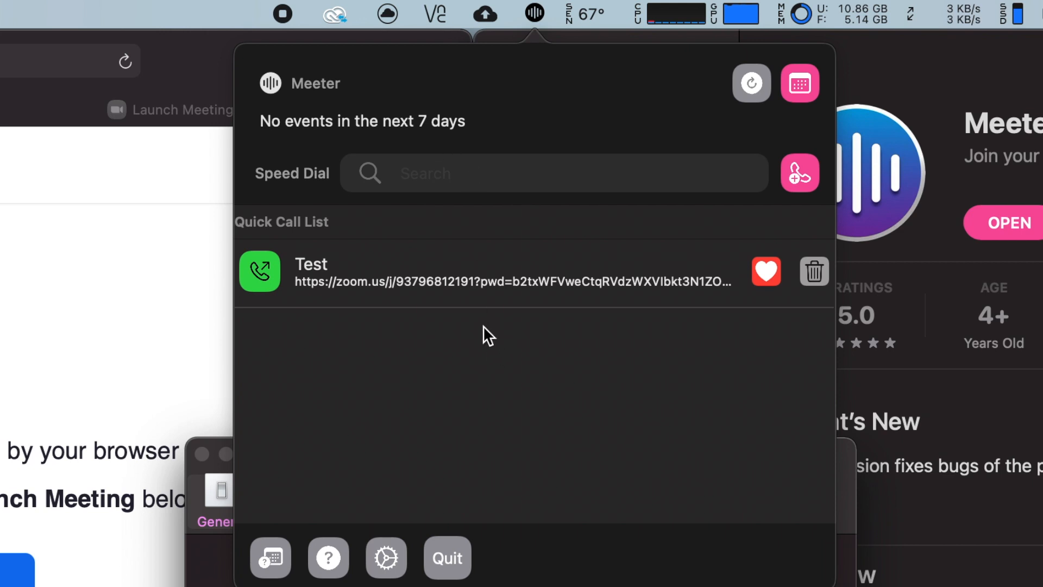
mouse_move(902, 169)
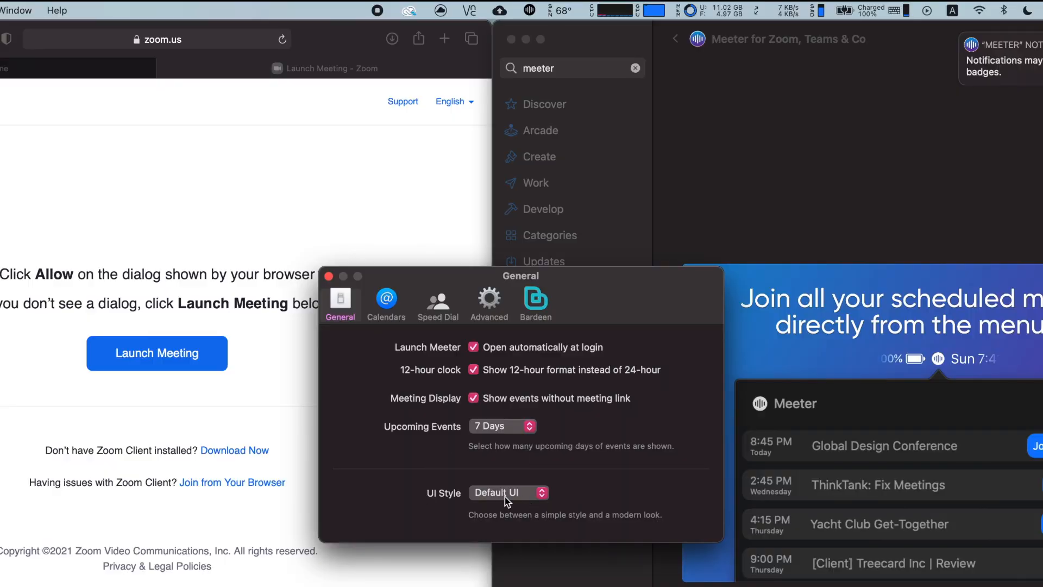
- Set the UI Style to Minimalist UI and show Test under Speed Dial in the menu
click(507, 493)
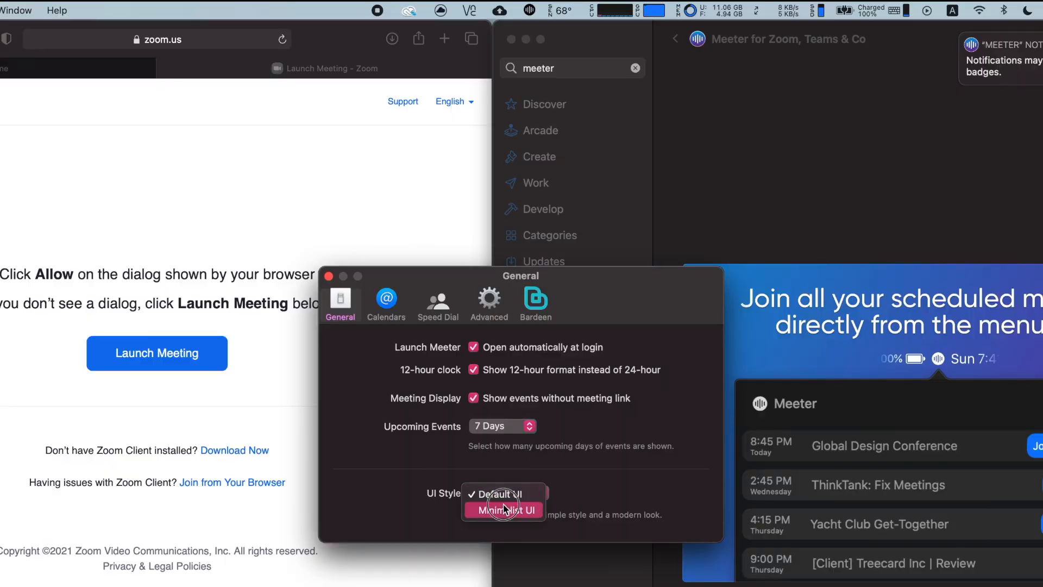
click(504, 509)
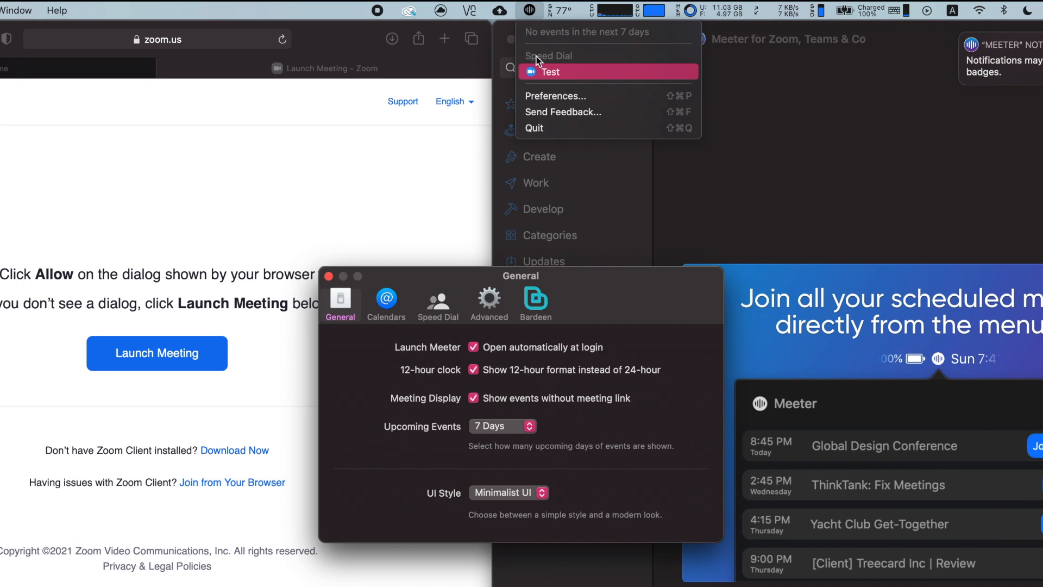
mouse_move(583, 67)
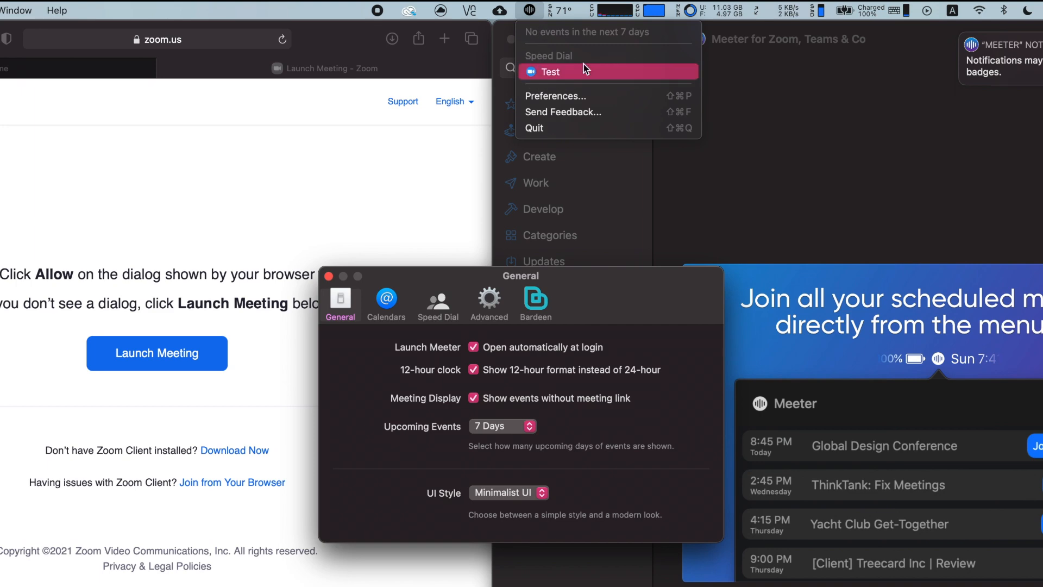
mouse_move(573, 189)
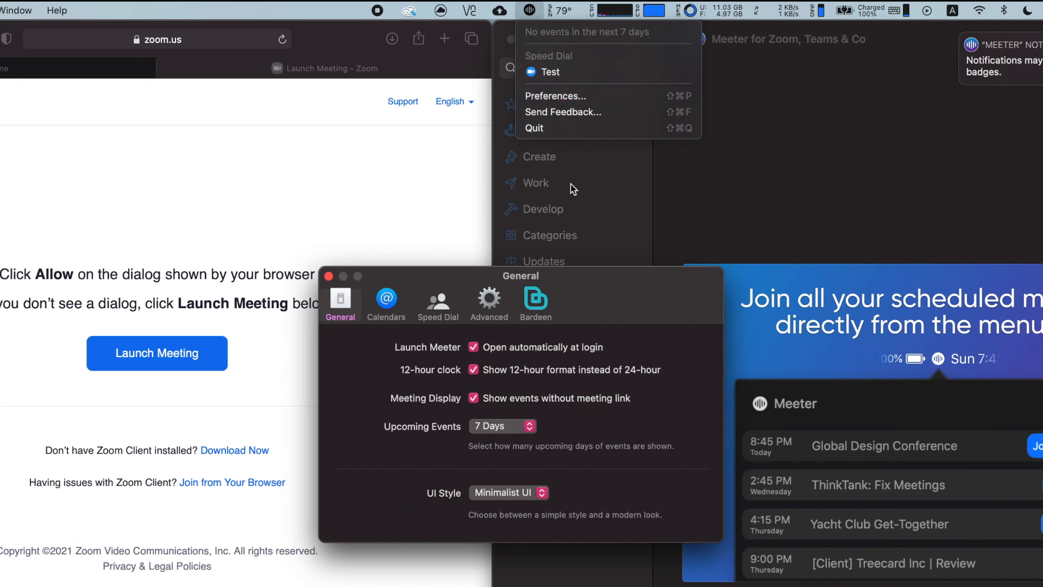
- Duplicate Test to three speed-dial entries, then bring up the Advanced preferences
click(438, 303)
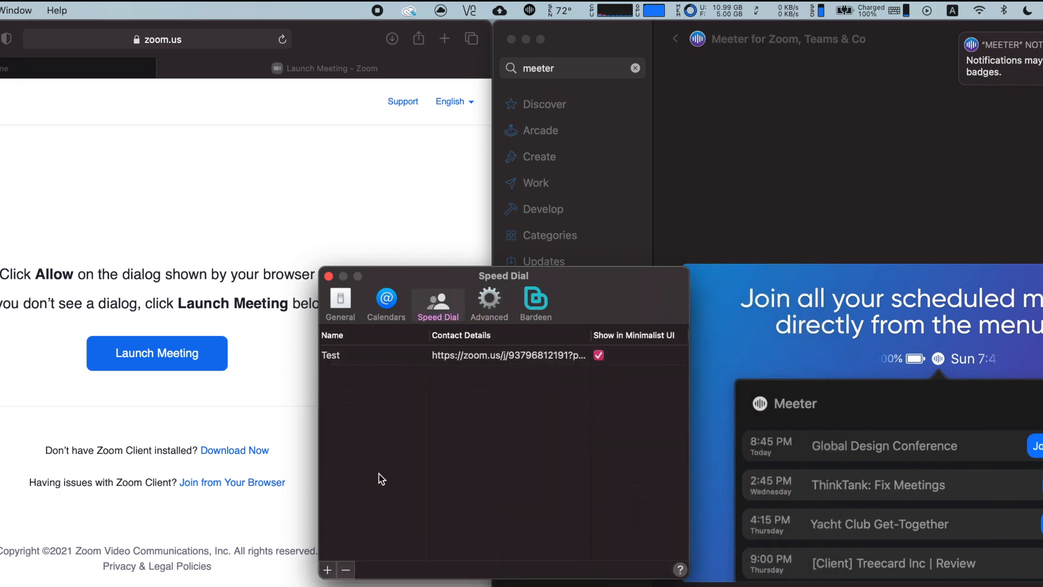
click(327, 570)
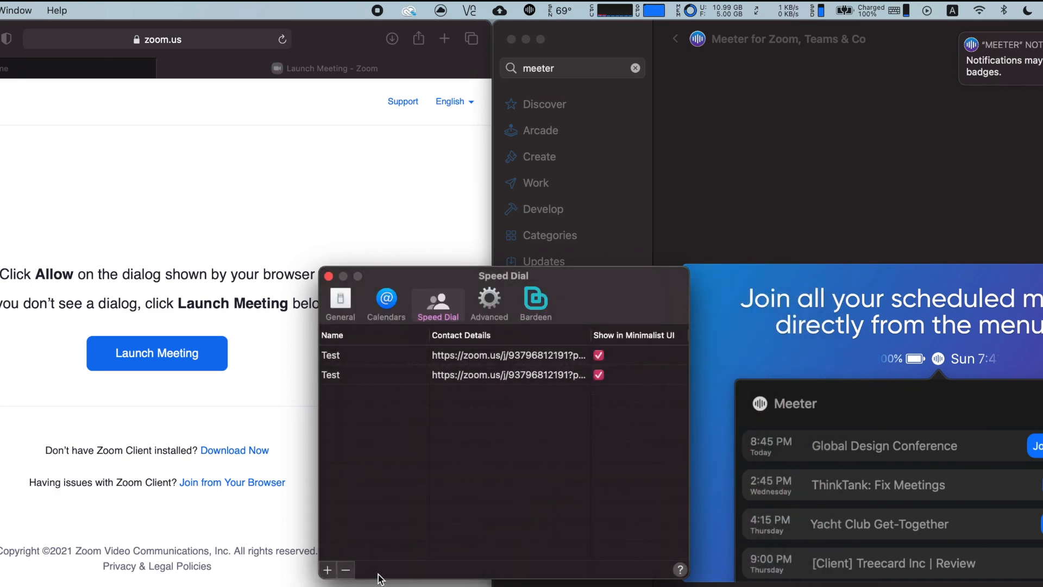
click(327, 570)
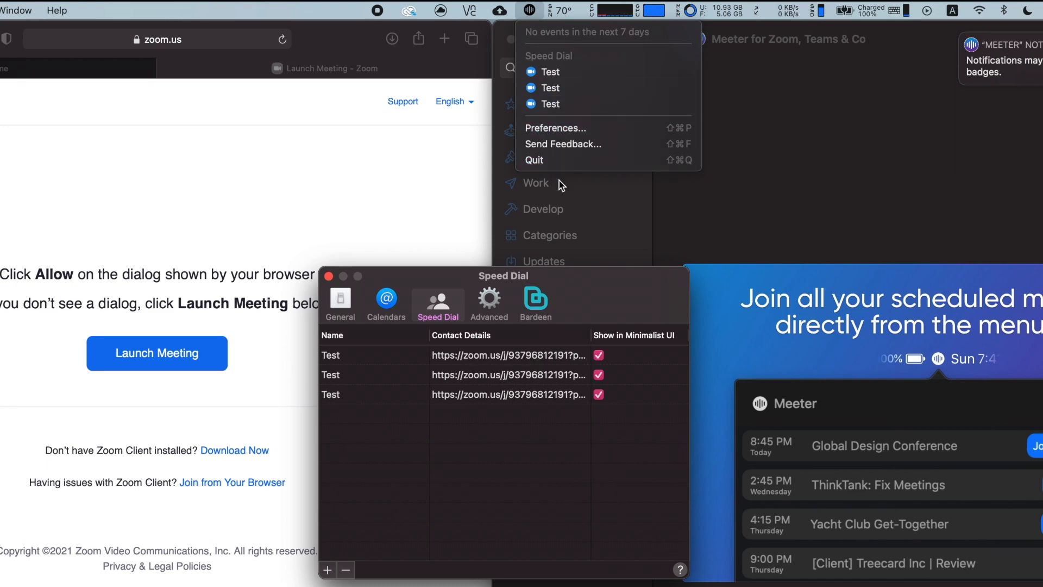
mouse_move(565, 455)
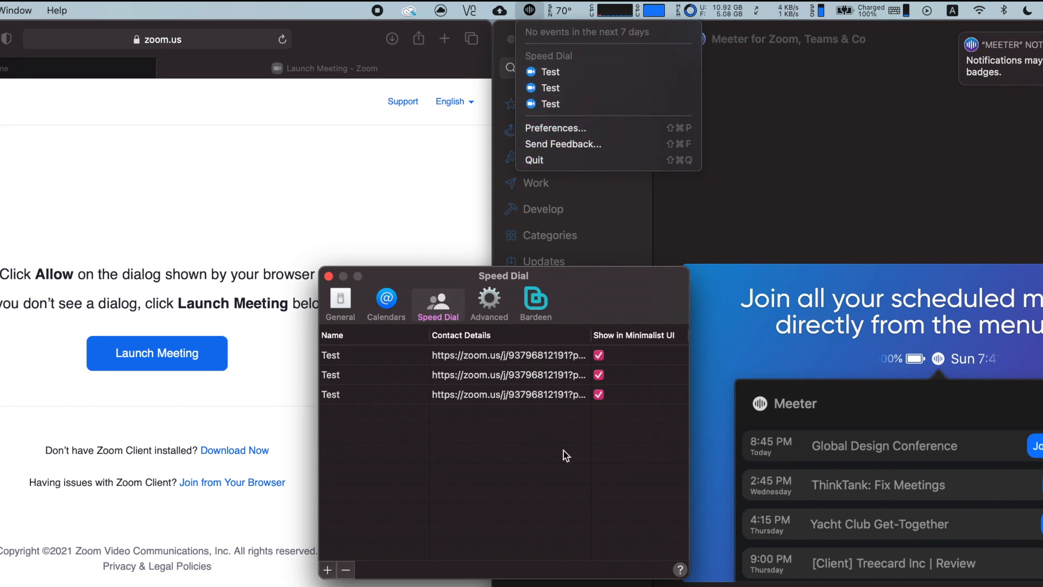
click(488, 300)
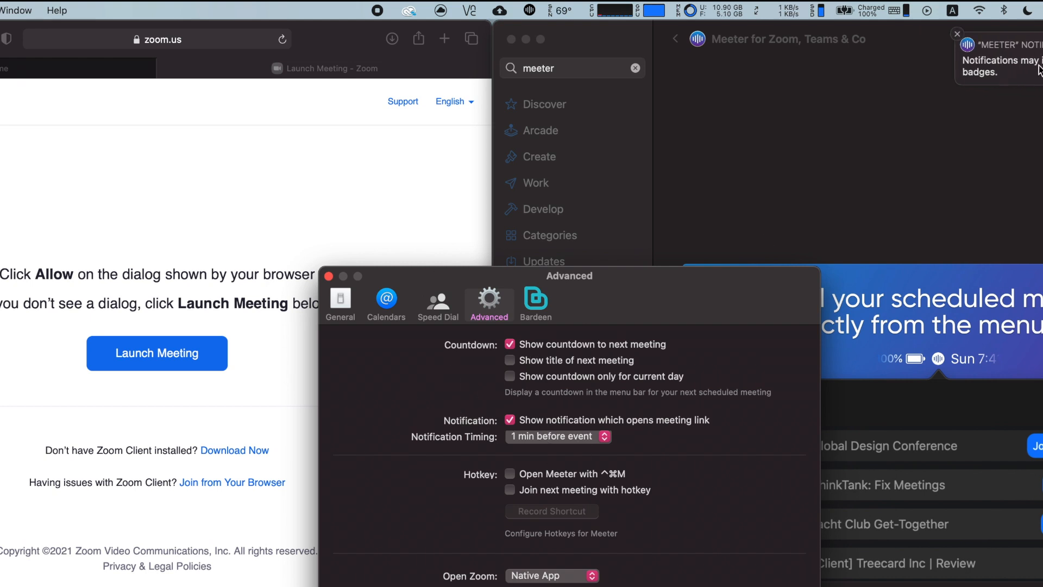
click(957, 34)
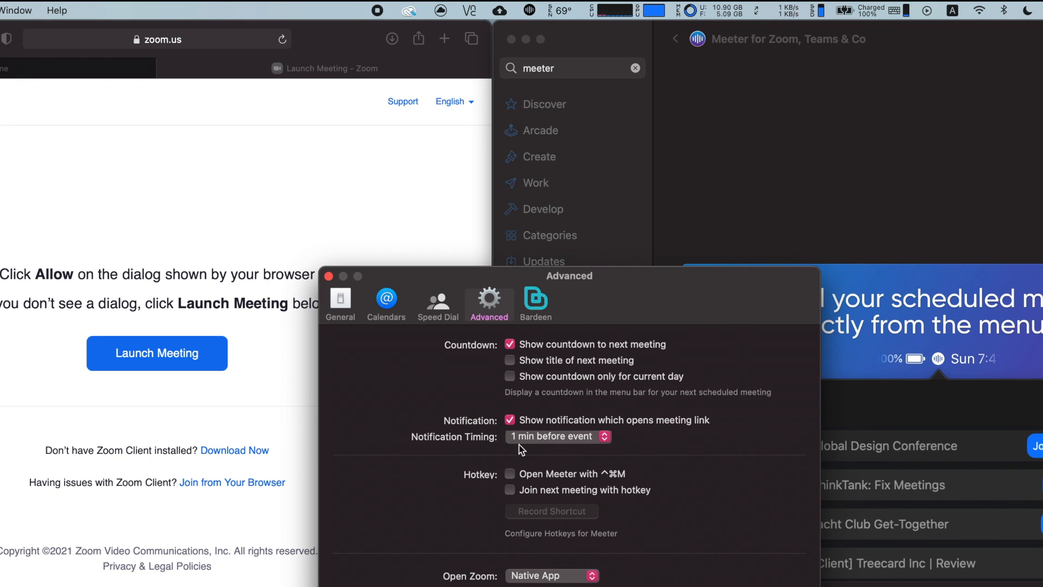
mouse_move(959, 189)
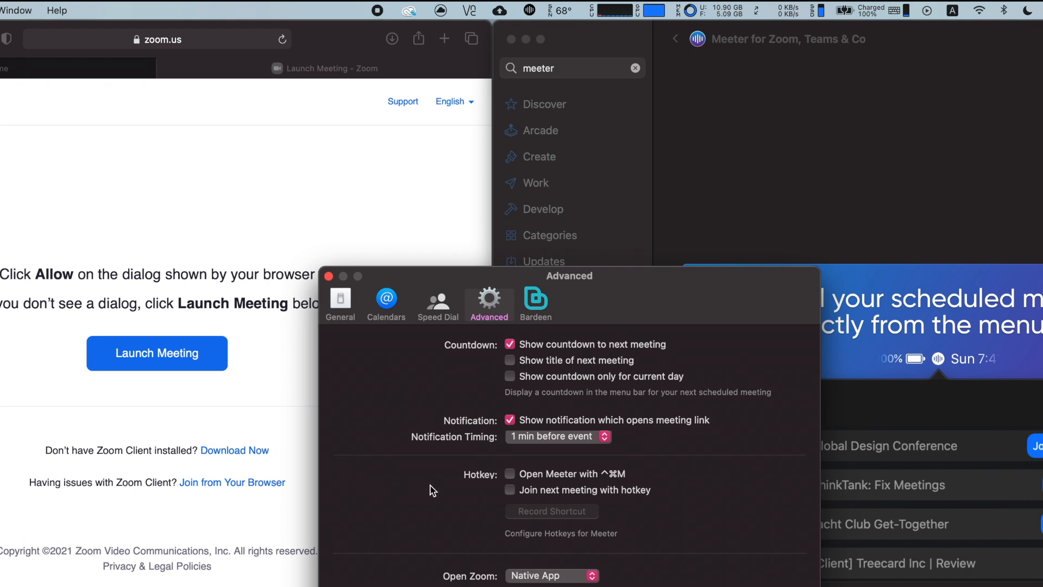
mouse_move(446, 464)
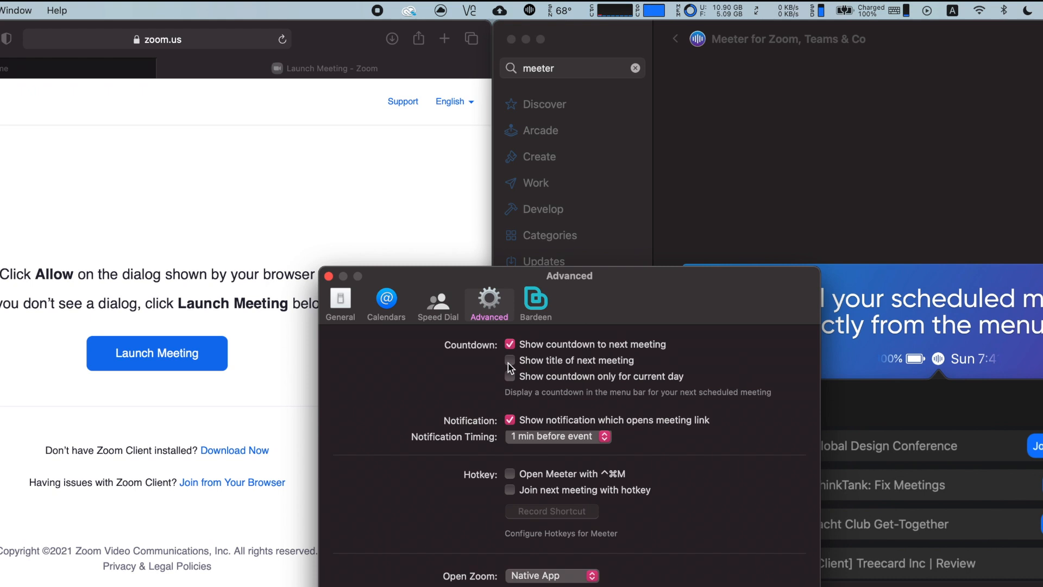
click(509, 360)
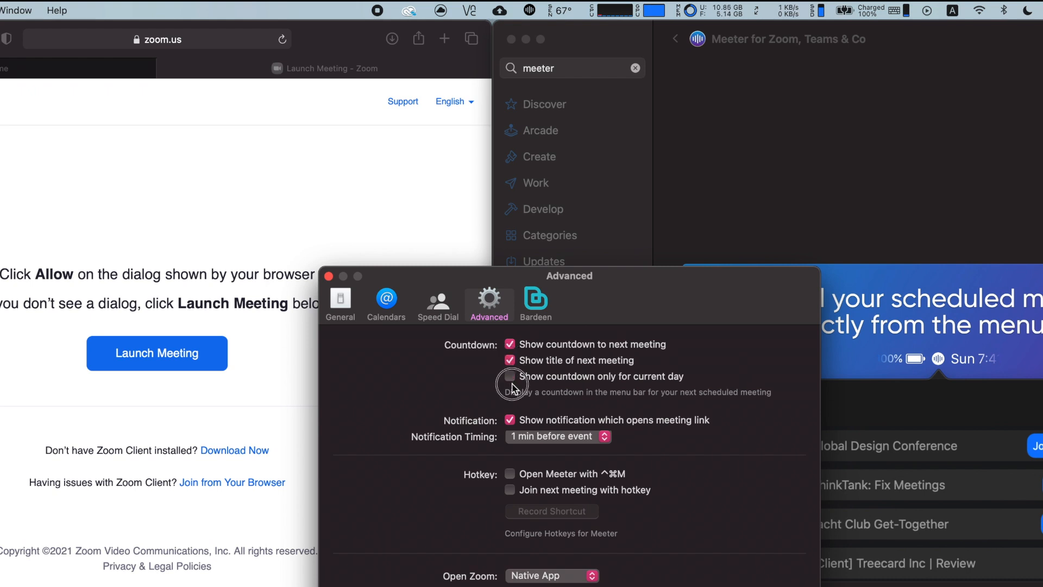
click(509, 376)
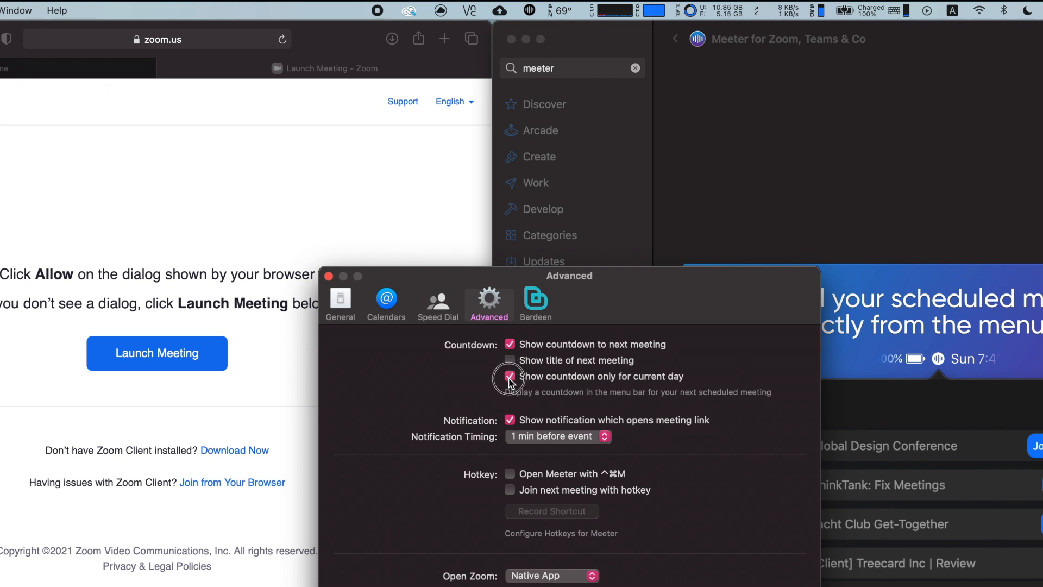
click(509, 377)
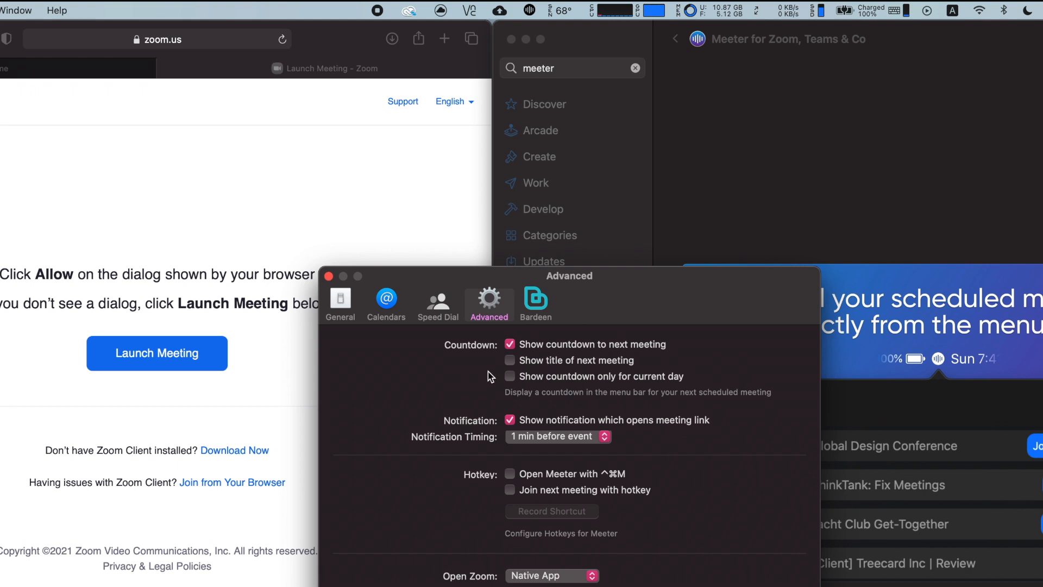
mouse_move(409, 378)
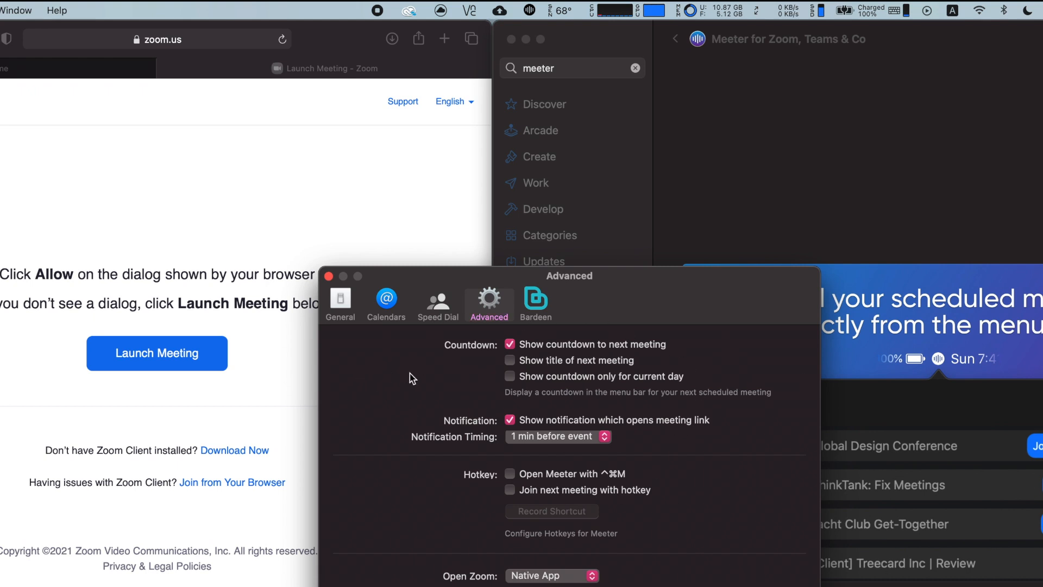
mouse_move(438, 404)
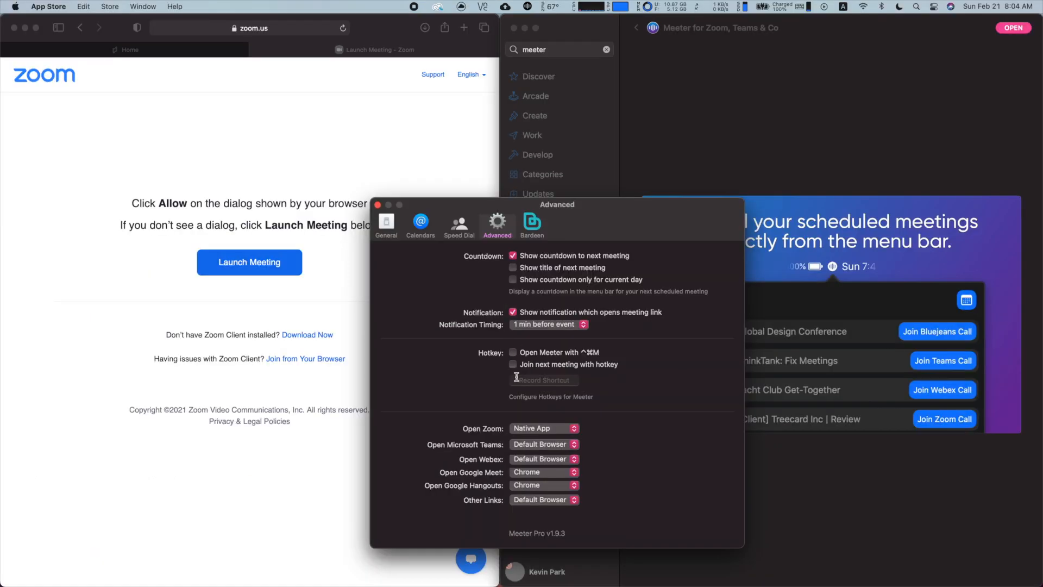
mouse_move(509, 457)
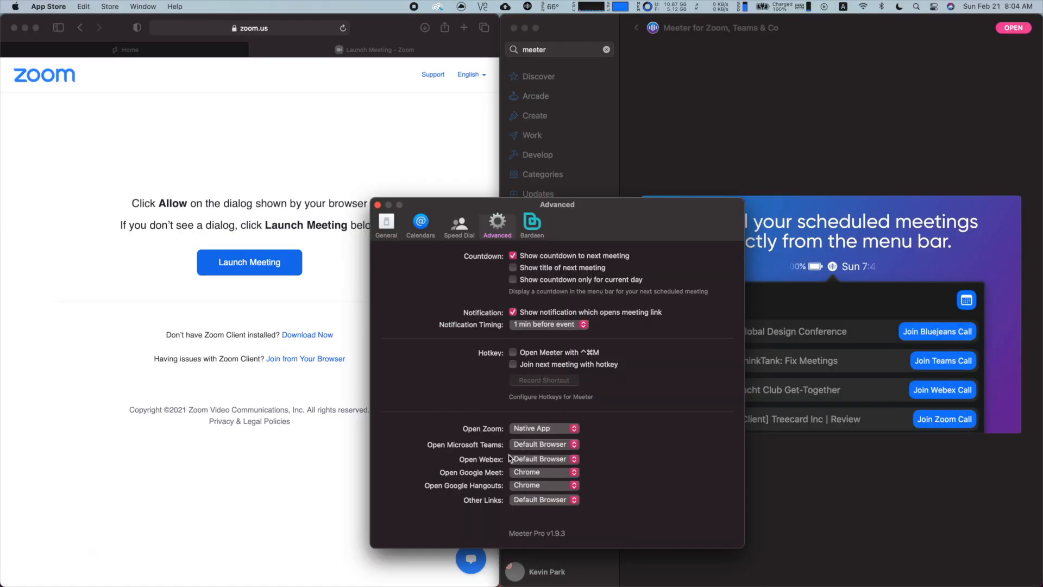
mouse_move(485, 433)
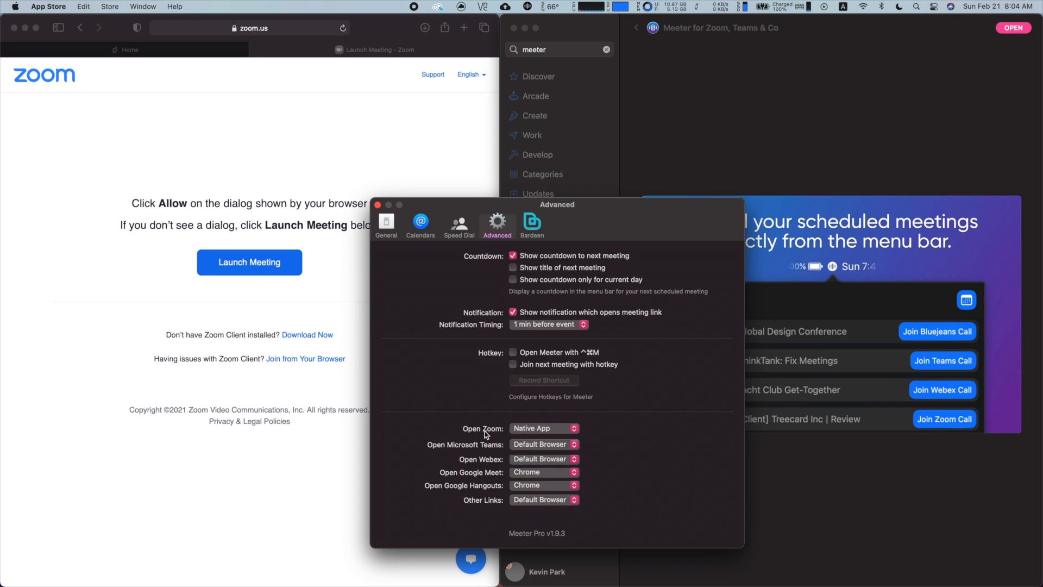
click(544, 428)
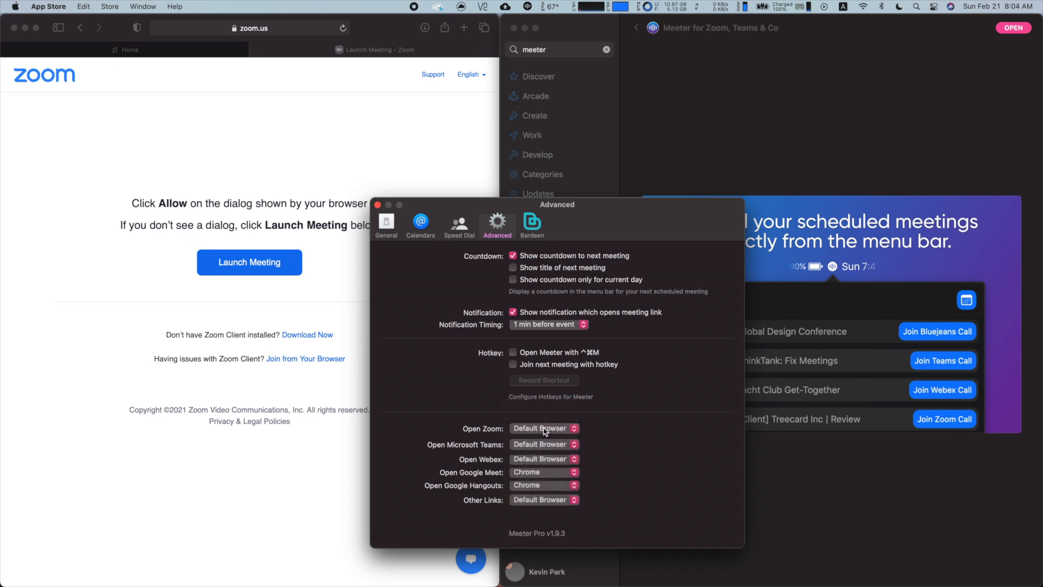
click(543, 428)
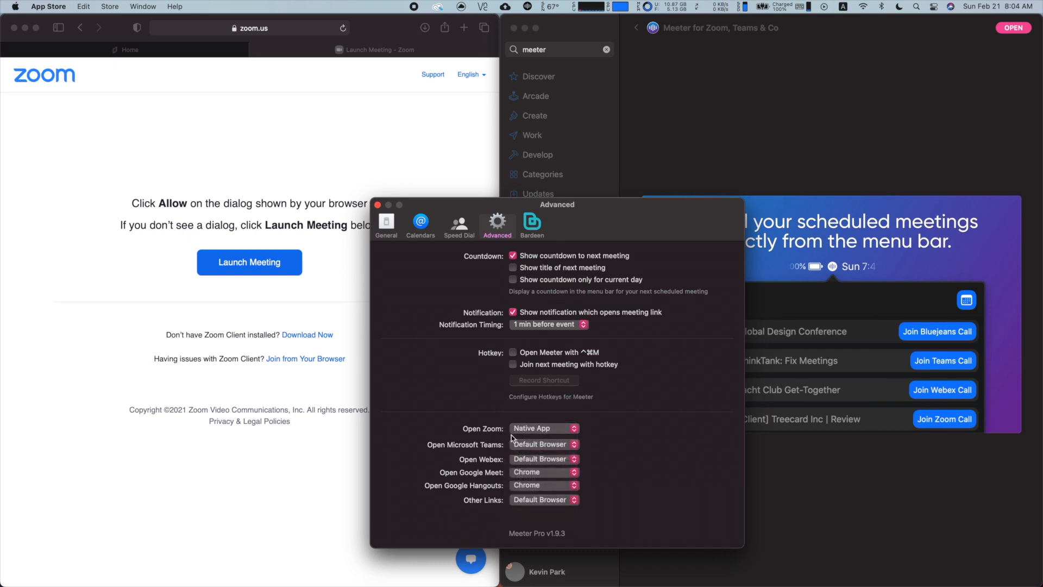
click(552, 6)
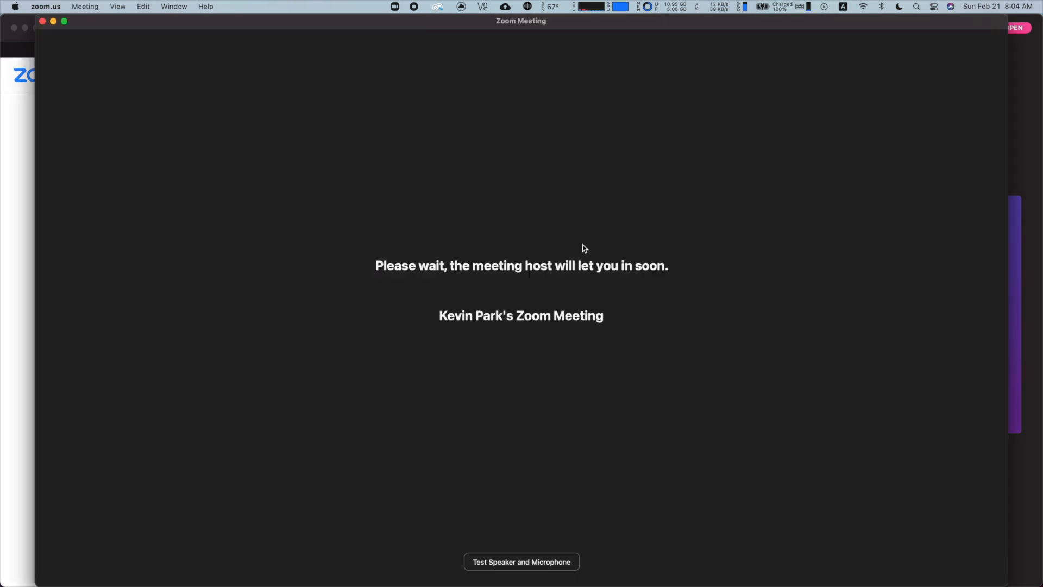
mouse_move(438, 325)
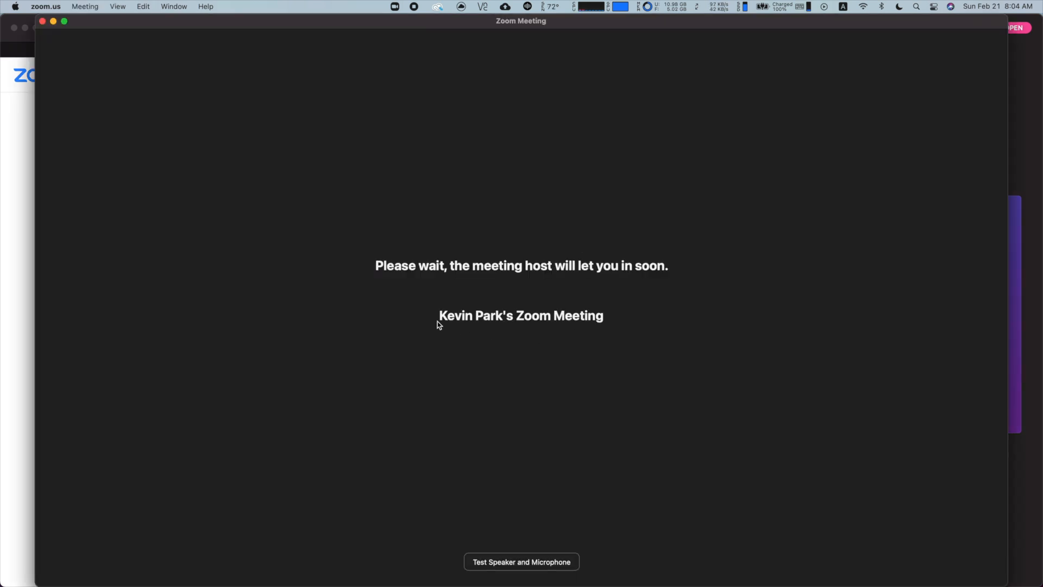
mouse_move(505, 292)
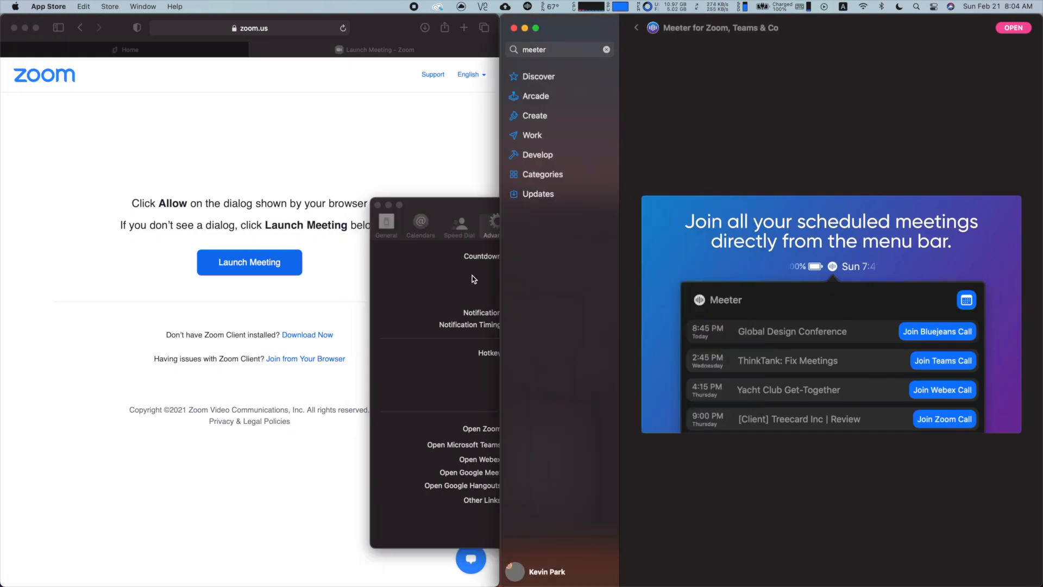
- Show the General preferences with launch at login, 12-hour clock and 7-day range
click(386, 222)
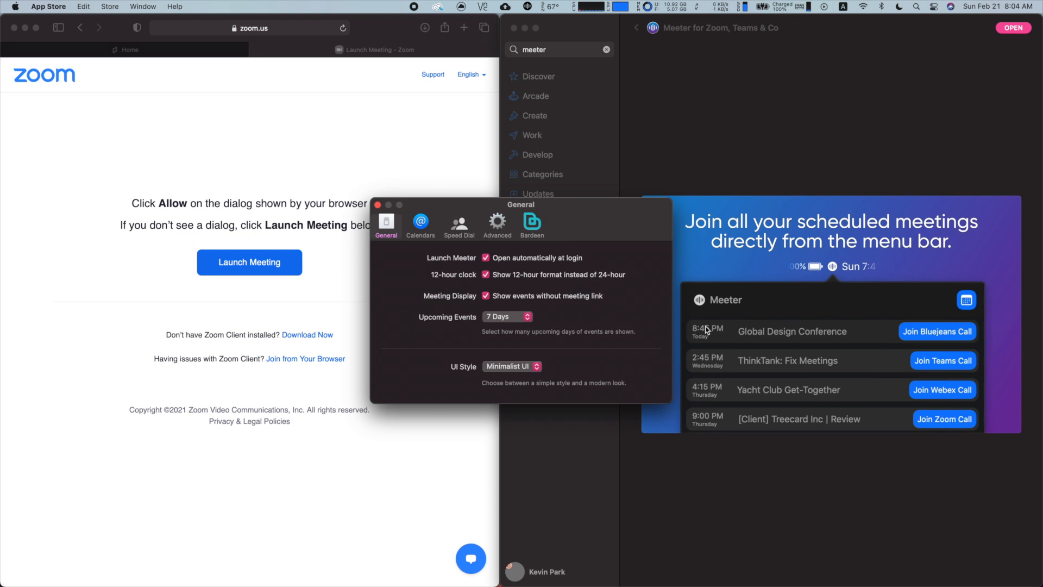
mouse_move(710, 152)
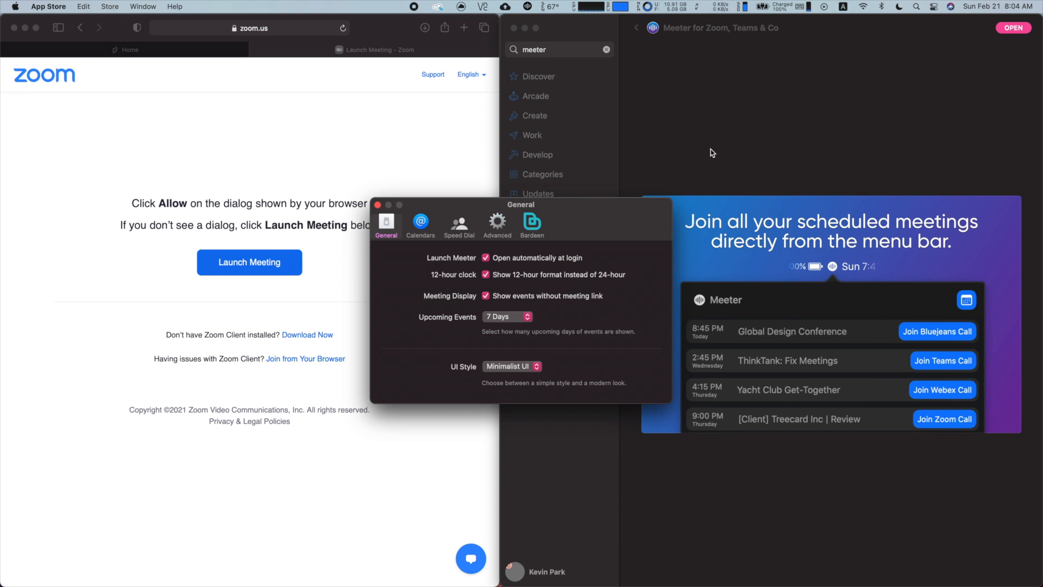